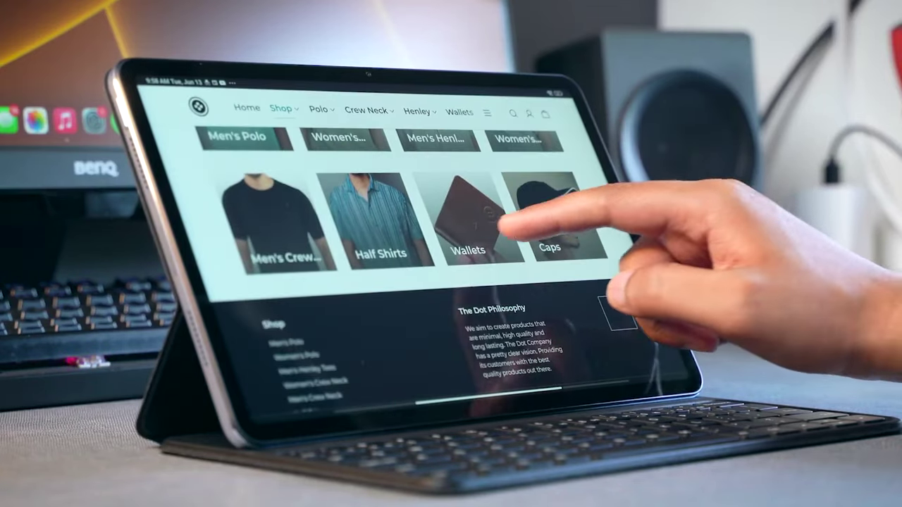
{"action": "left_click", "coordinate": [469, 226]}
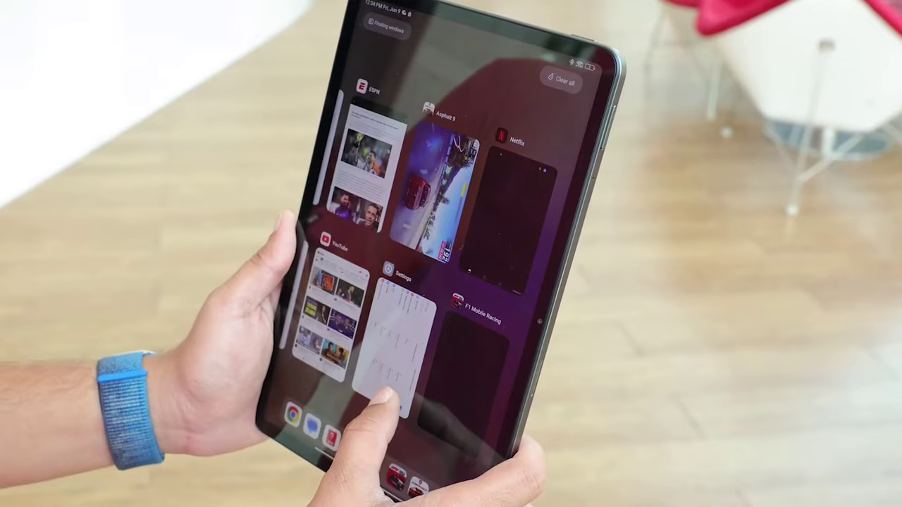
{"action": "left_click", "coordinate": [397, 339]}
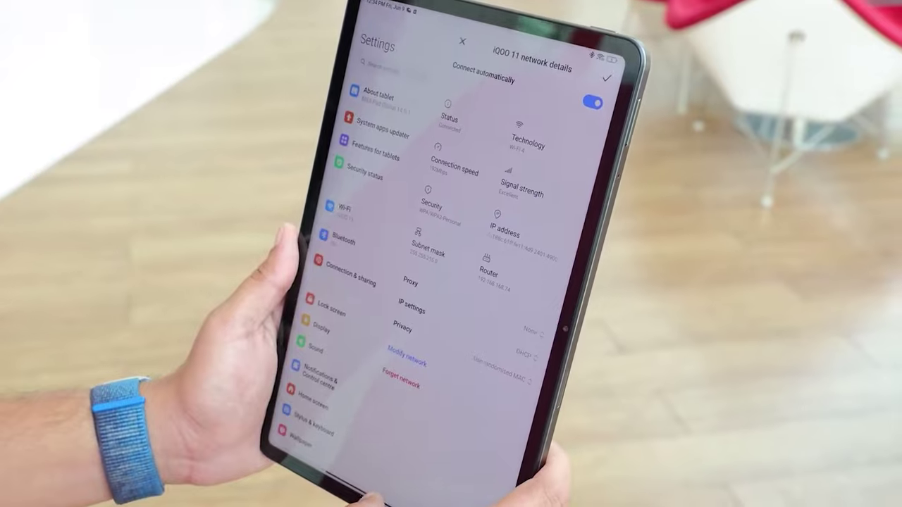